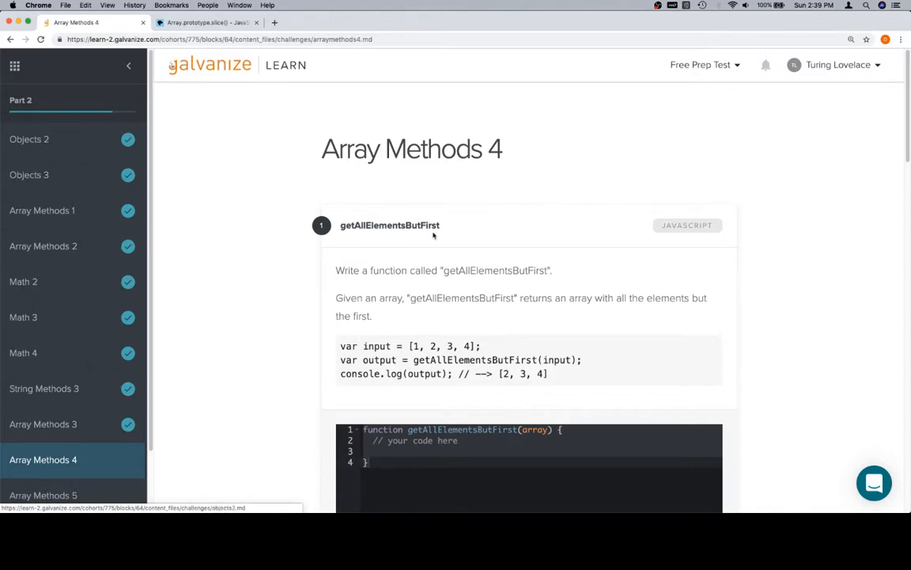
mouse_move(893, 339)
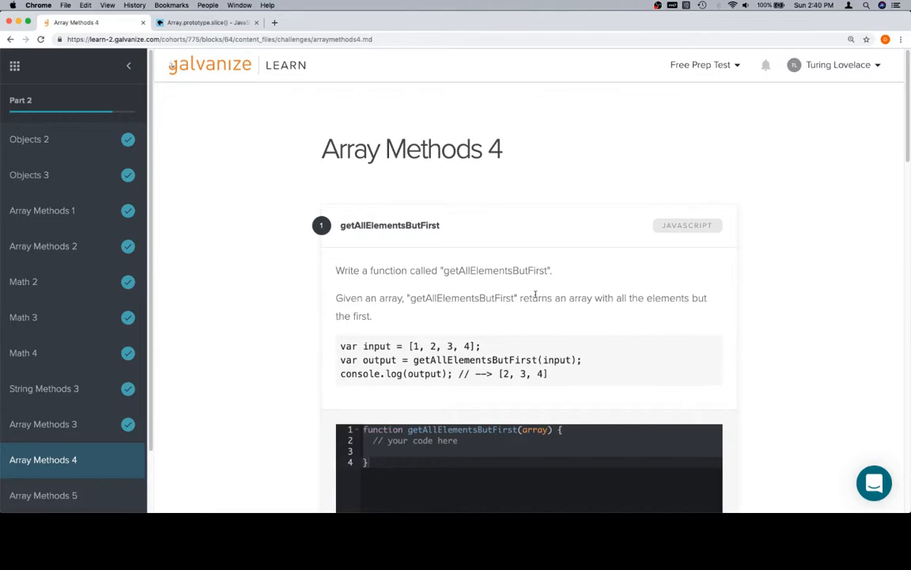
Write return array.slice(1); as the body of getAllElementsButFirst.
scroll(down, 3)
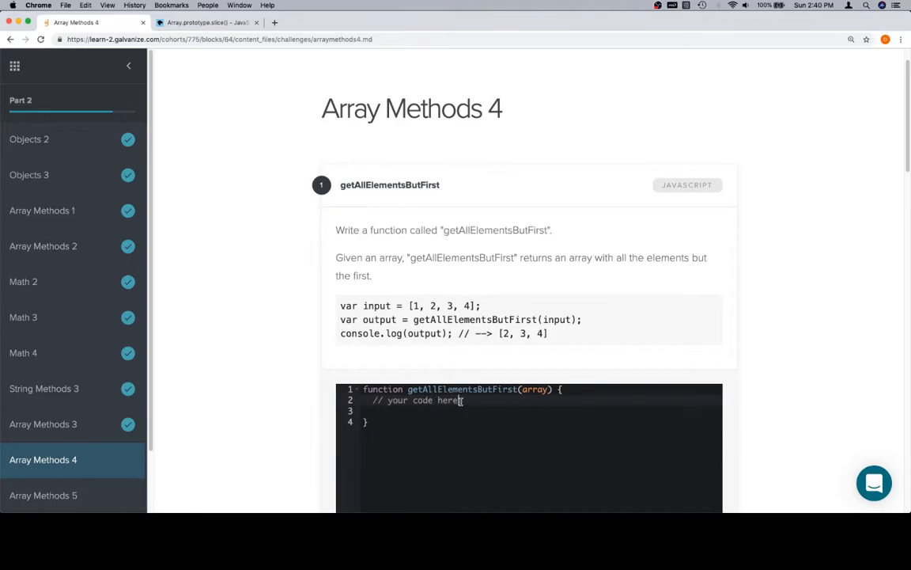
text(r)
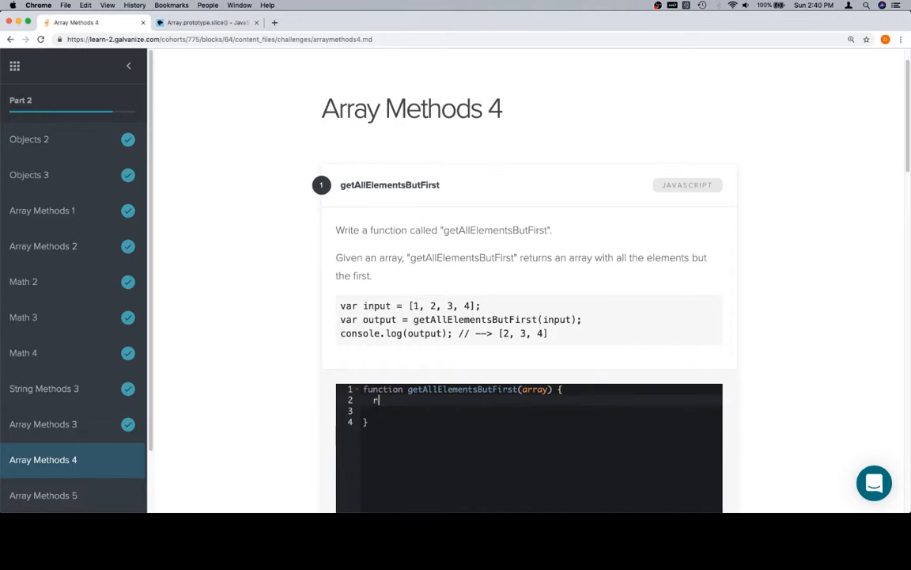
text(eturn)
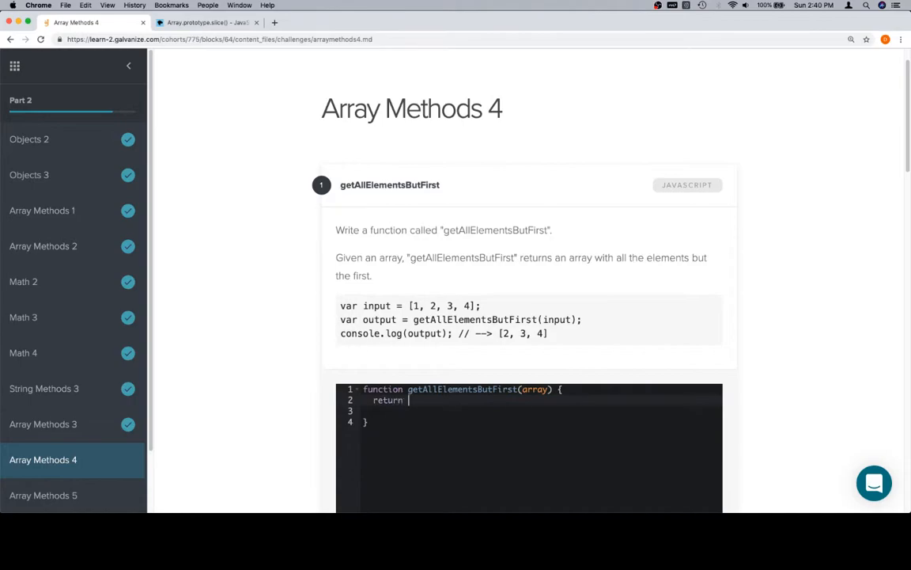
text(array.sl)
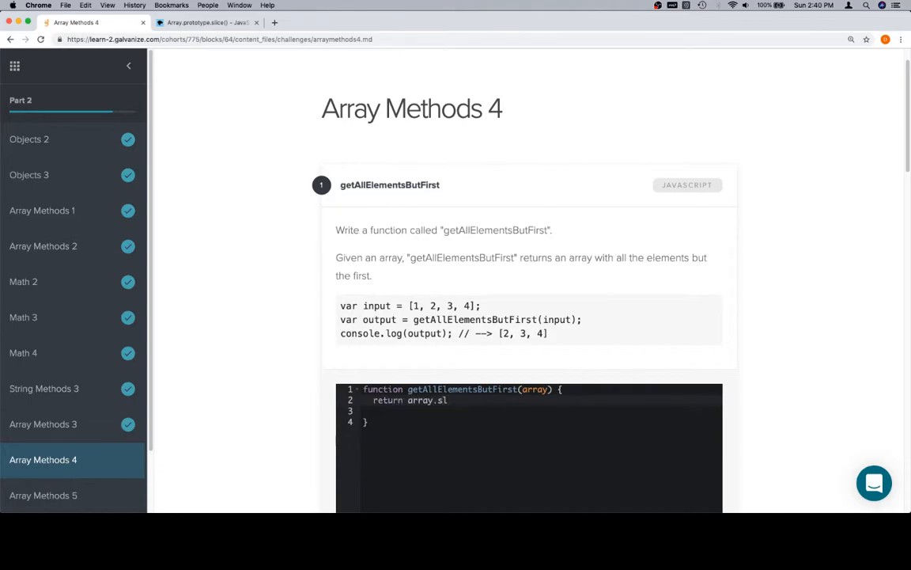
text(ice())
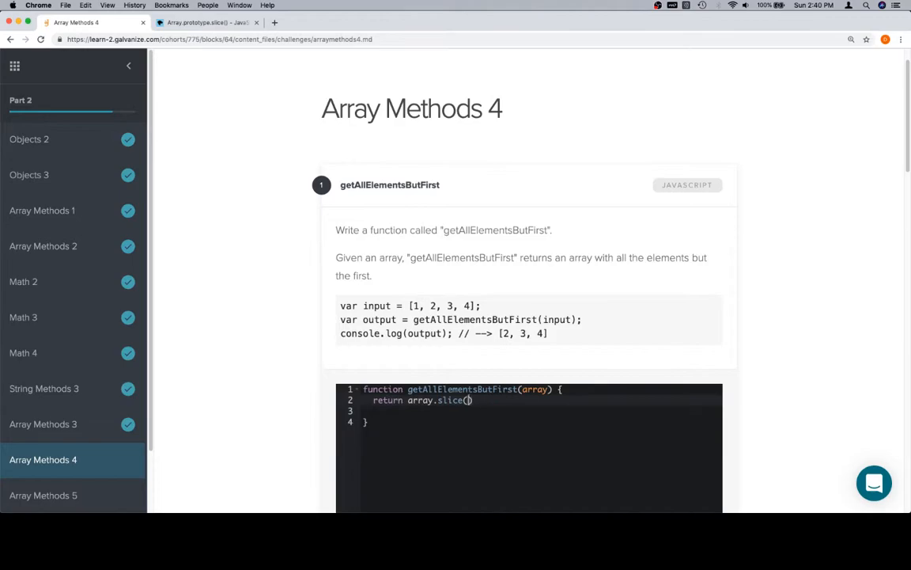
text(0)
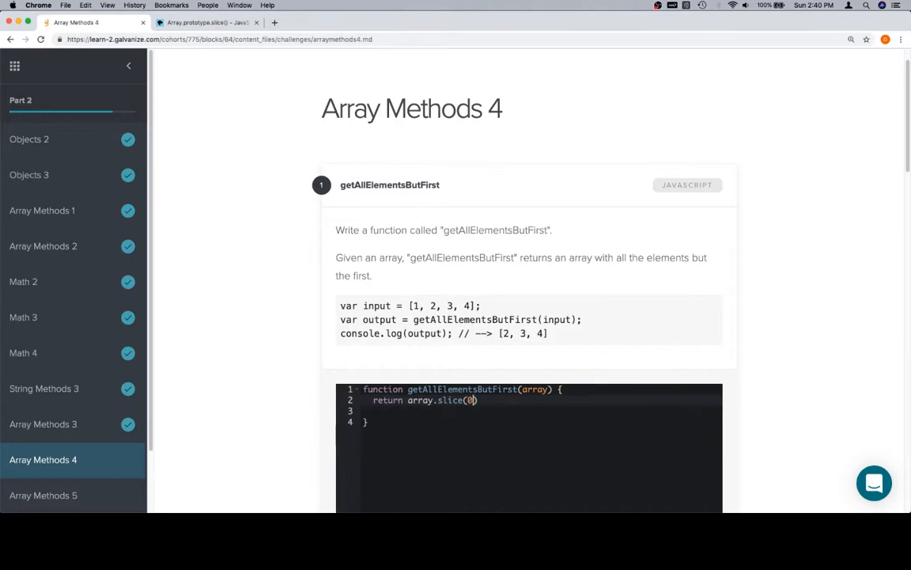
text(1)
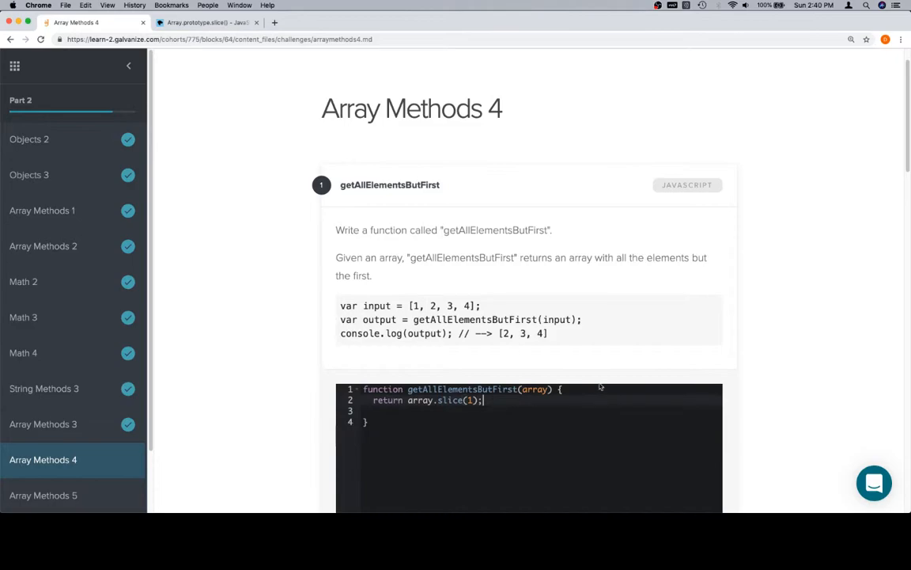
Run the getAllElementsButFirst tests, then clear the placeholder comment in getAllElementsButLast.
scroll(down, 3)
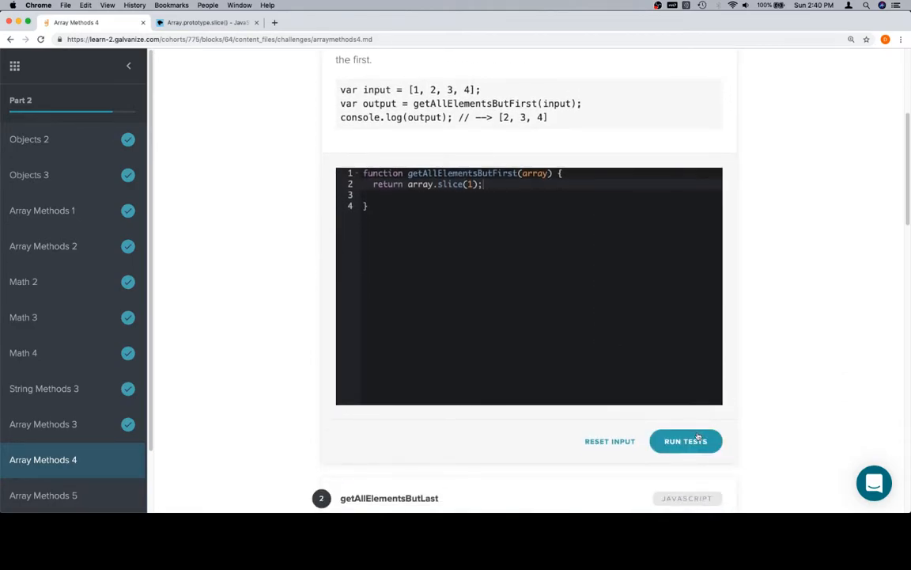
click(687, 440)
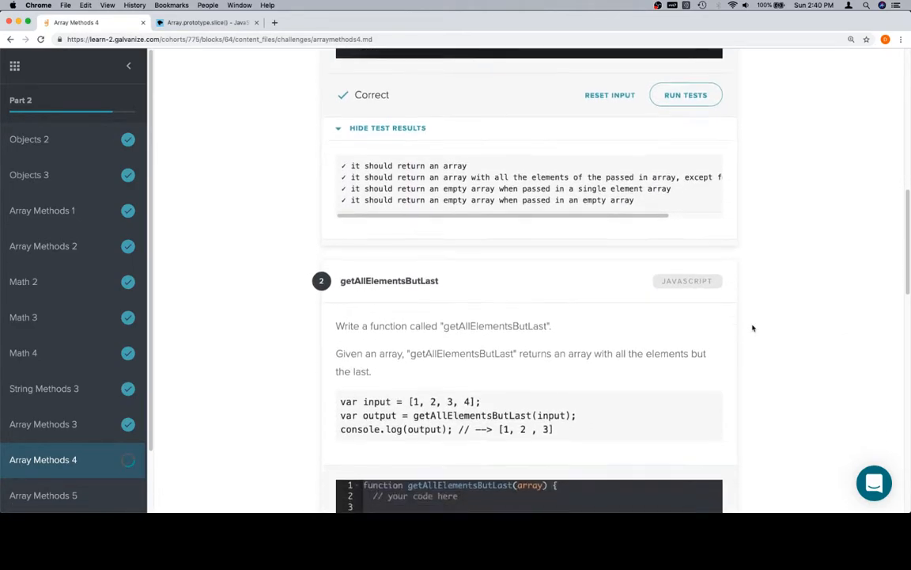
scroll(down, 3)
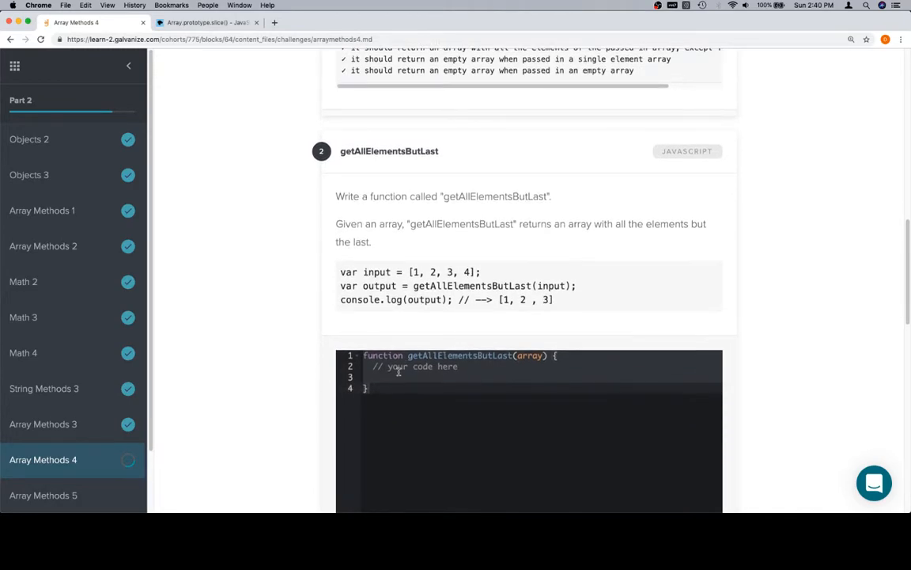
click(377, 367)
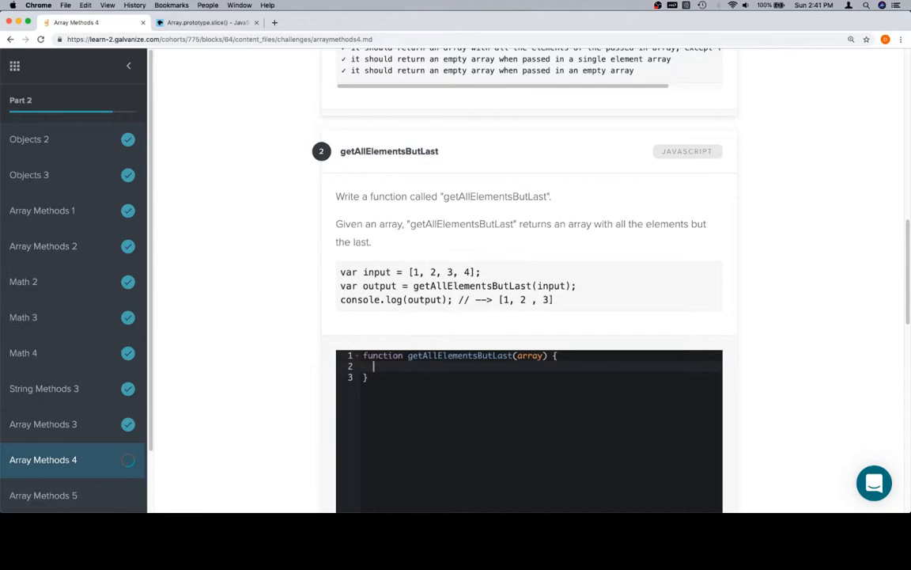
Declare var lastIndex = array.length - 1; in getAllElementsButLast.
text(var las)
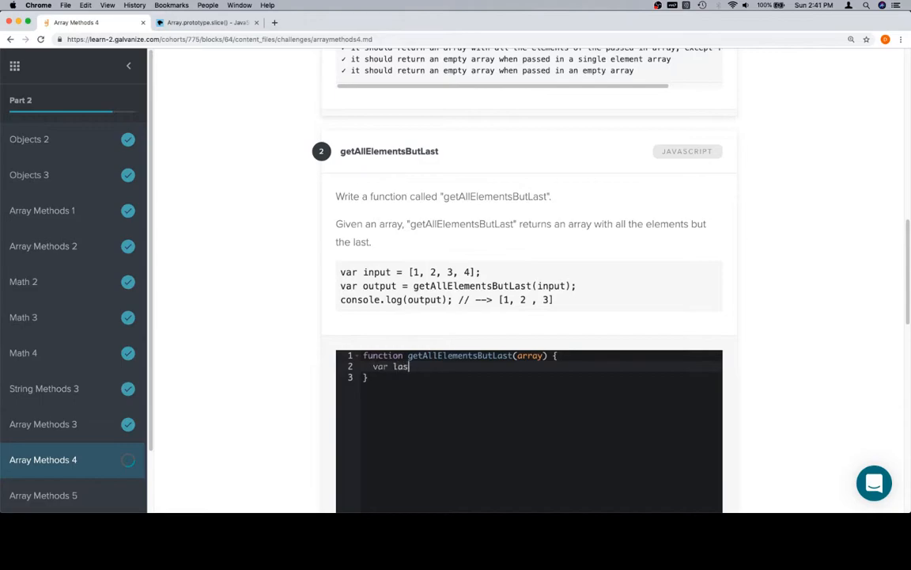
text(ti)
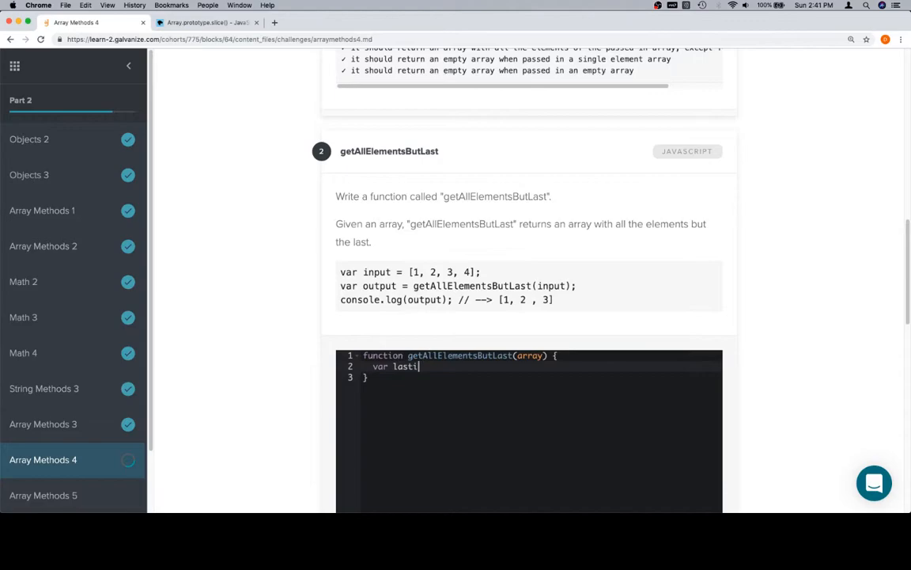
text(ndex =)
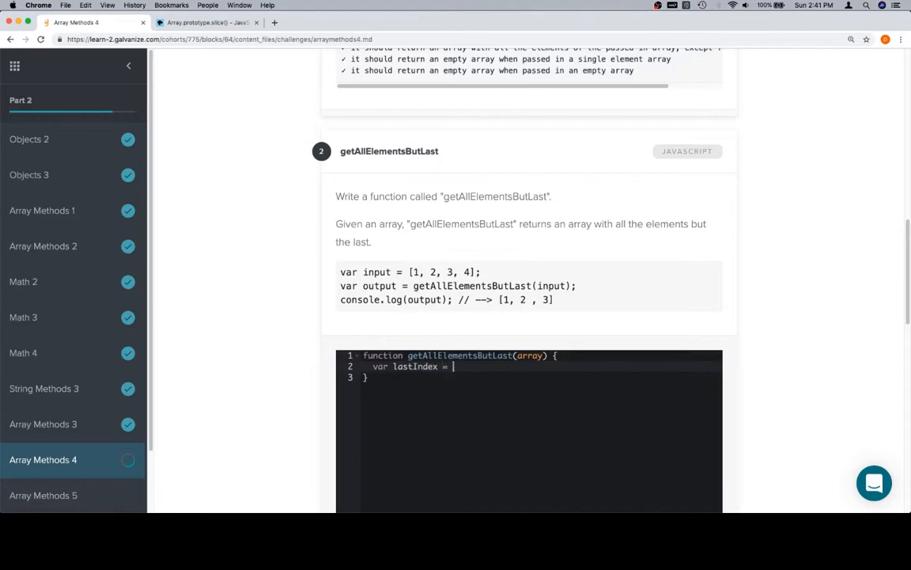
text(array.e)
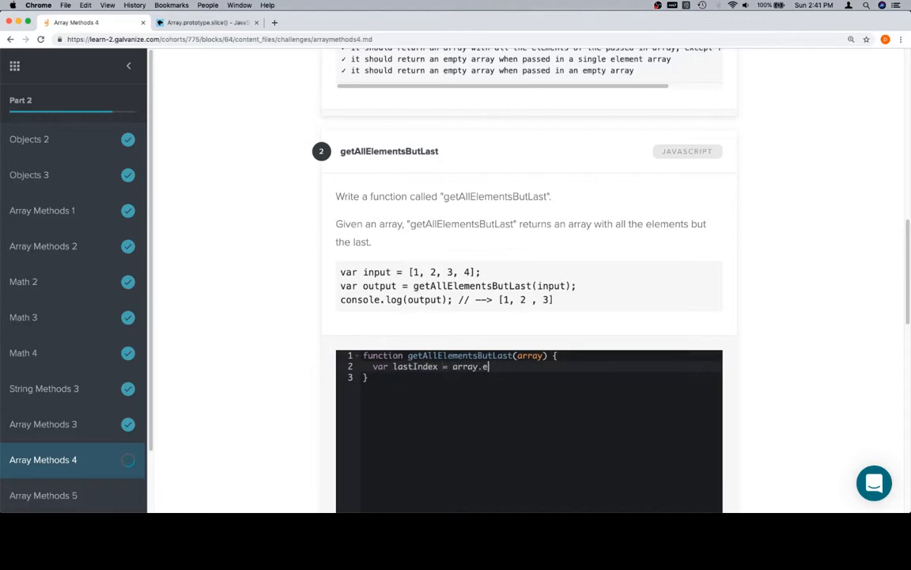
text(length - 1;)
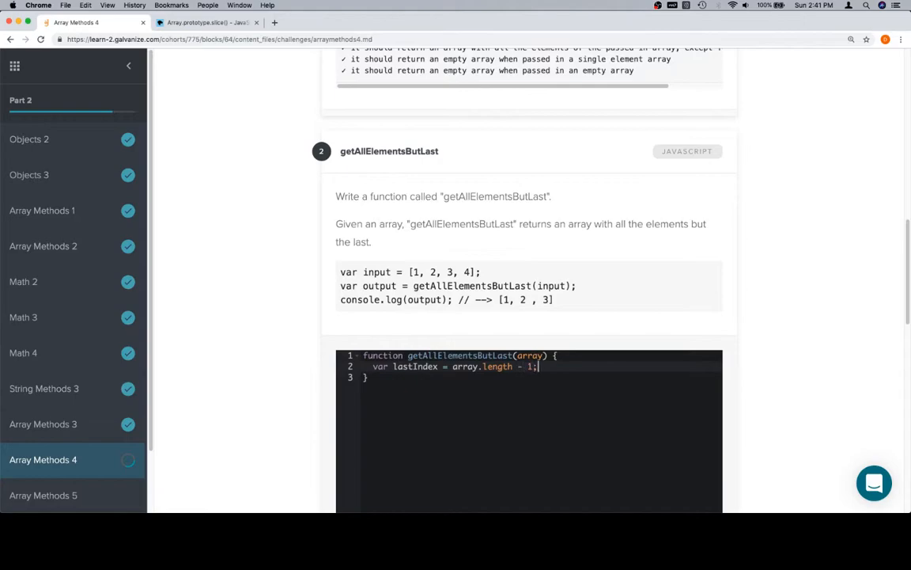
Return array.slice(0, lastIndex) from getAllElementsButLast.
text(return)
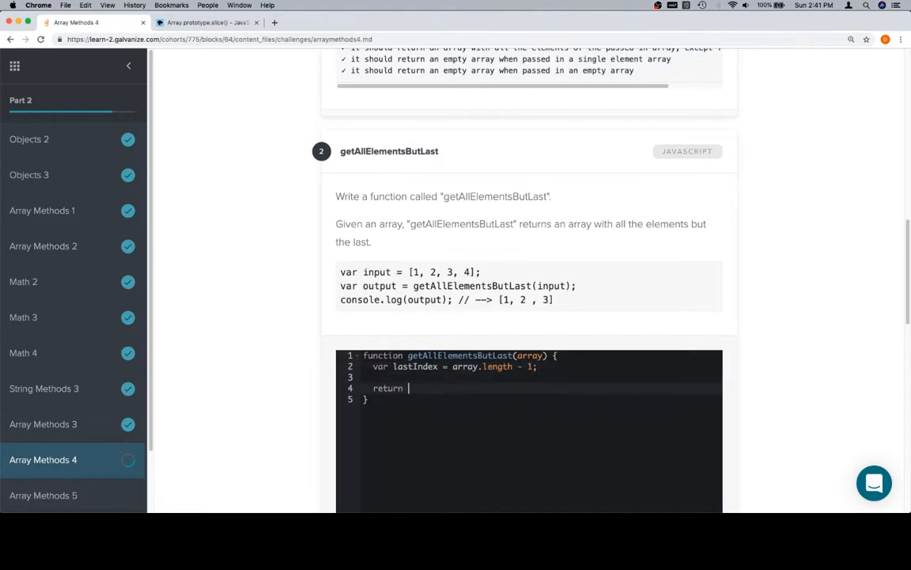
text(array.s)
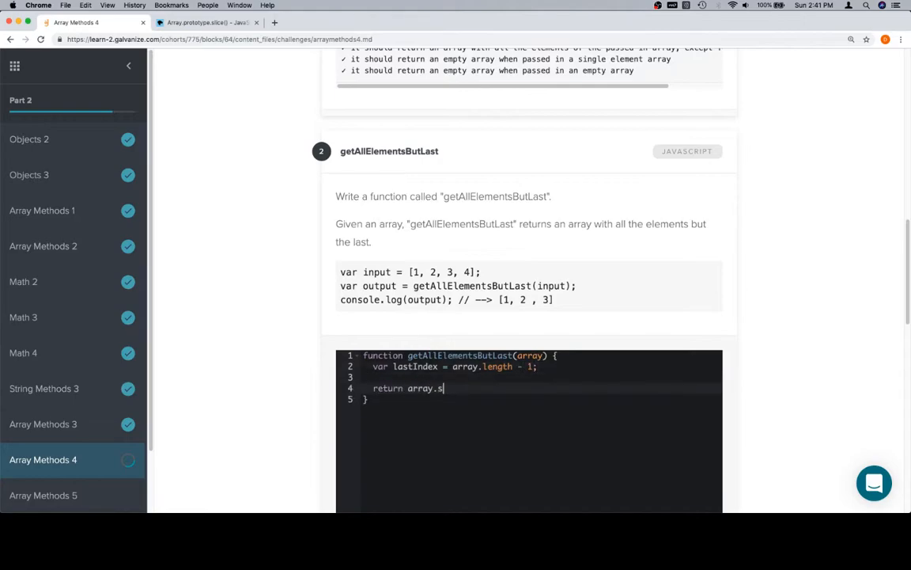
text(lice())
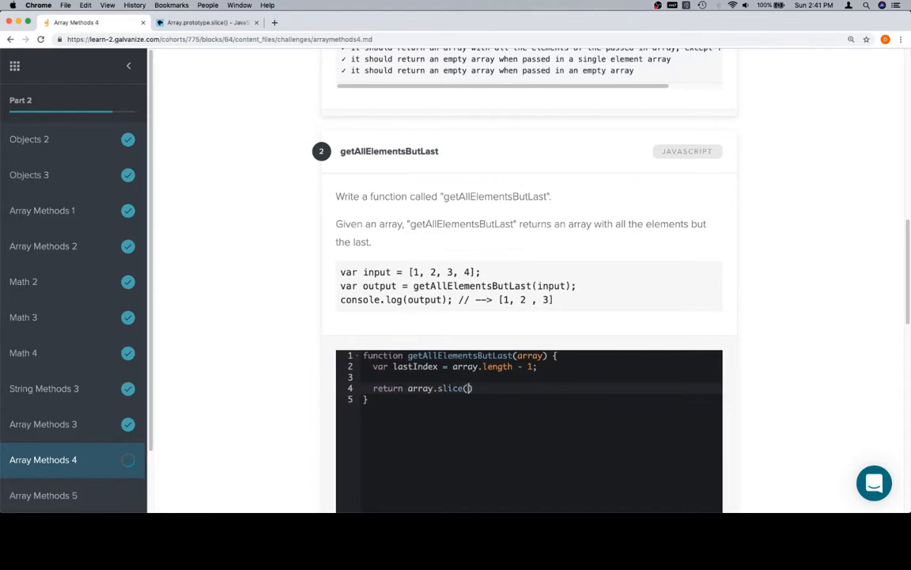
text(0)
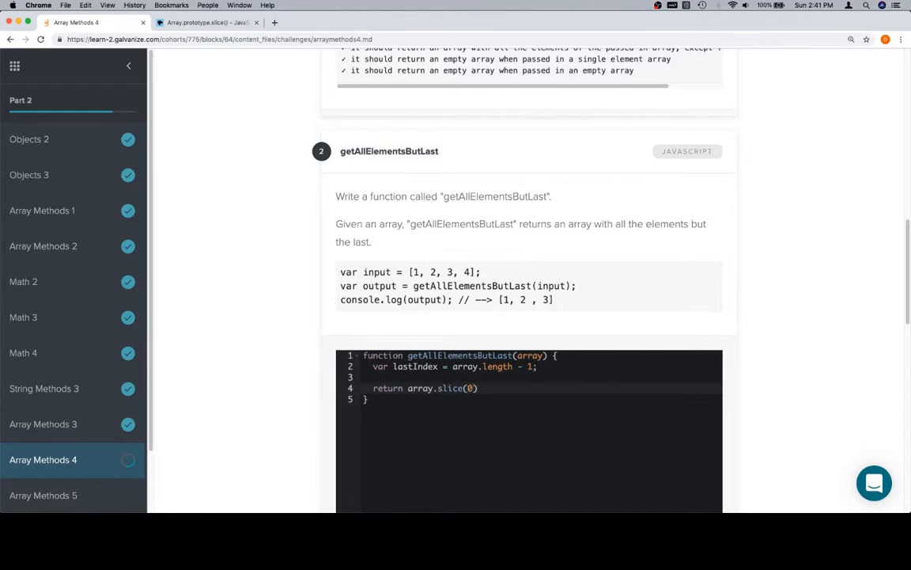
text(, lastIndex)
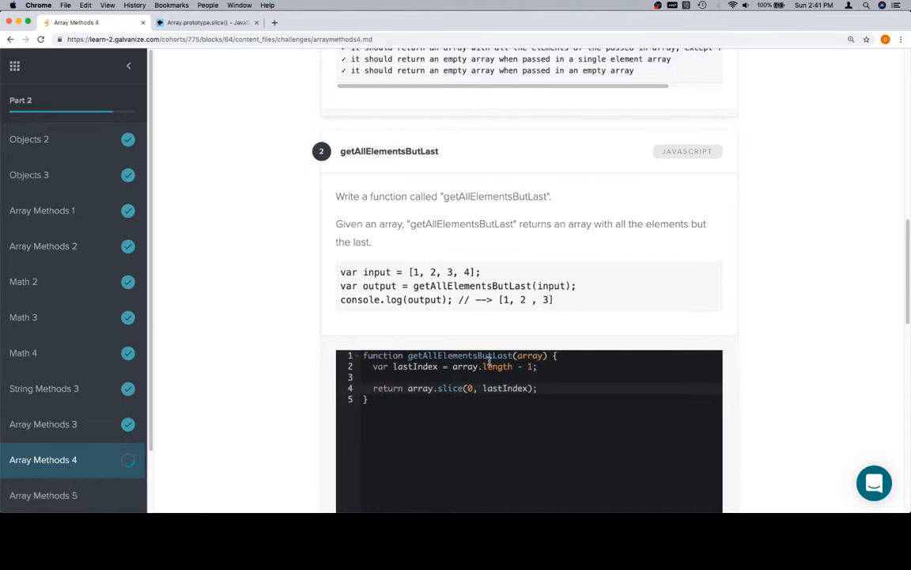
scroll(down, 3)
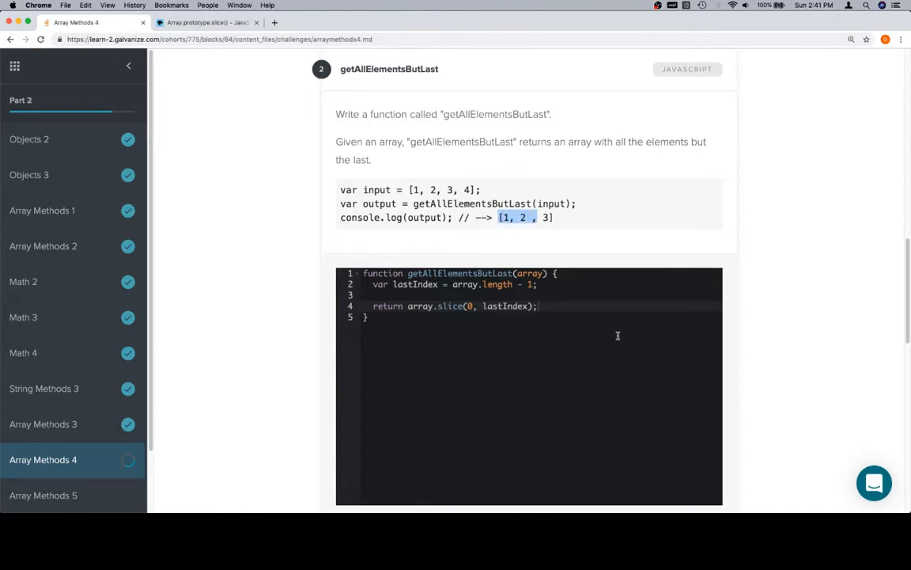
Run the getAllElementsButLast tests and scroll down to exercise 3, removeFromFront.
scroll(down, 3)
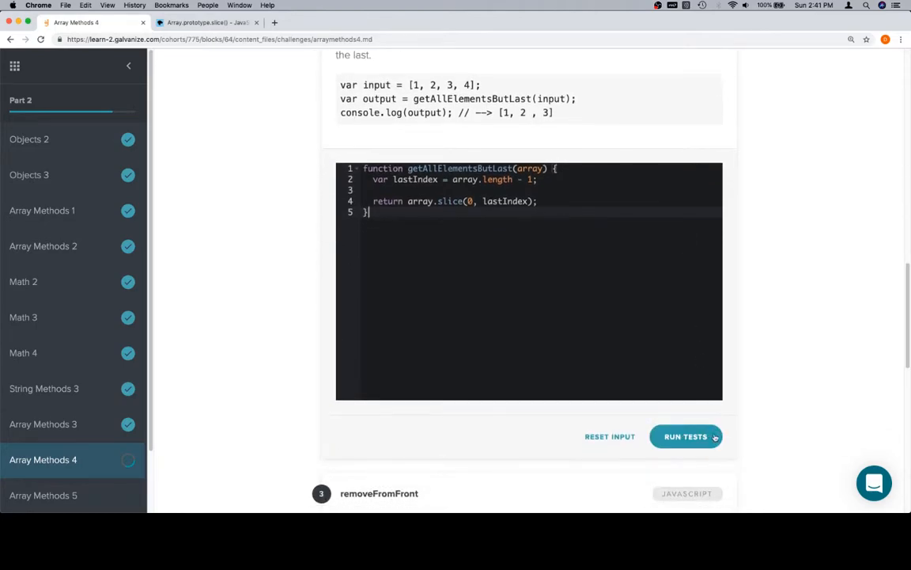
click(687, 437)
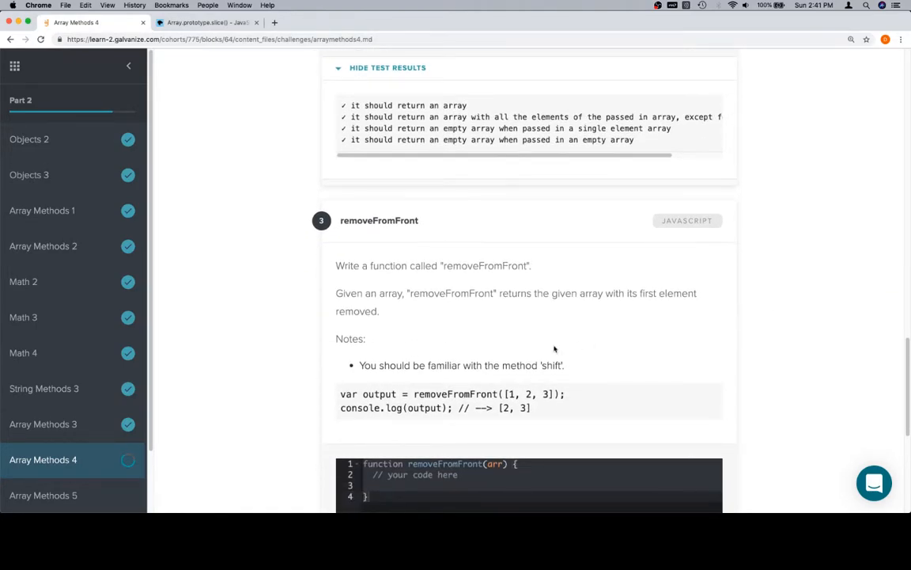
scroll(down, 3)
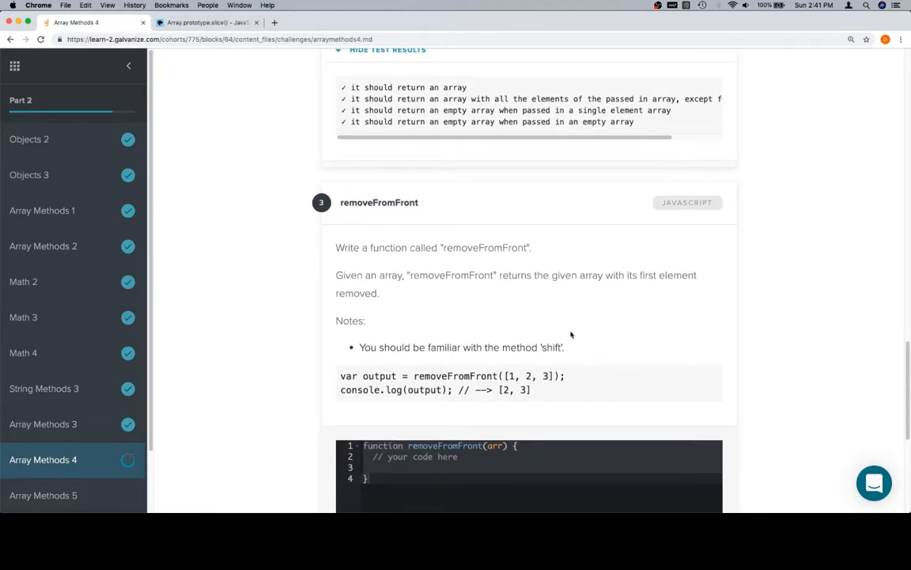
scroll(down, 3)
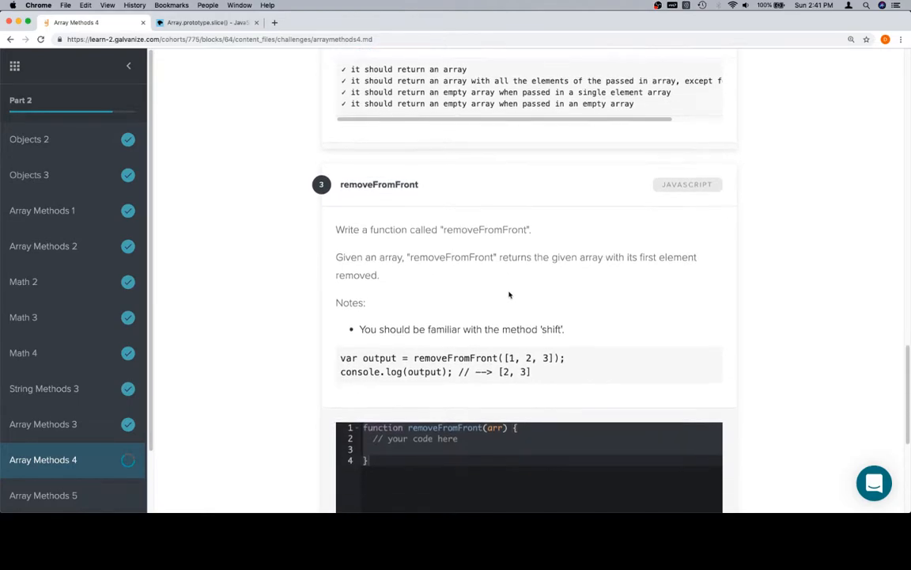
scroll(down, 3)
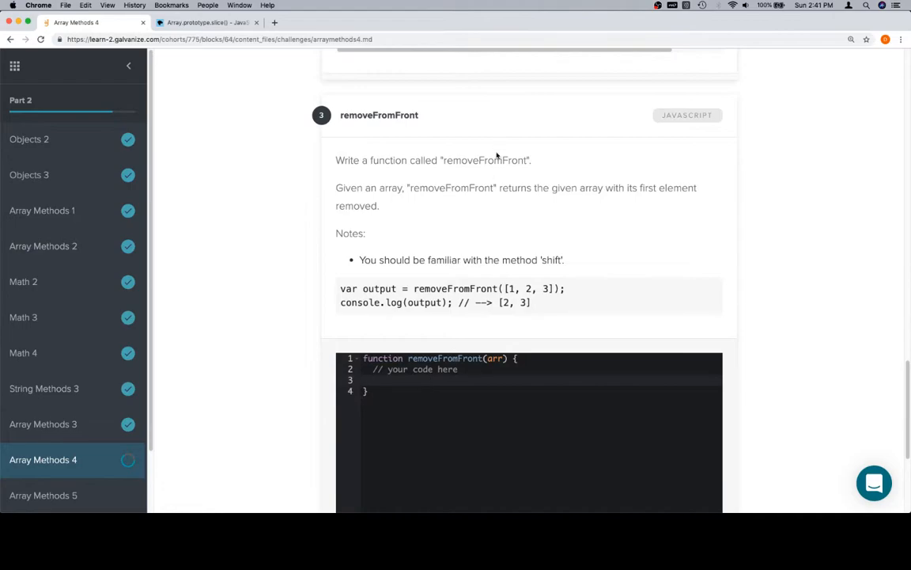
mouse_move(522, 266)
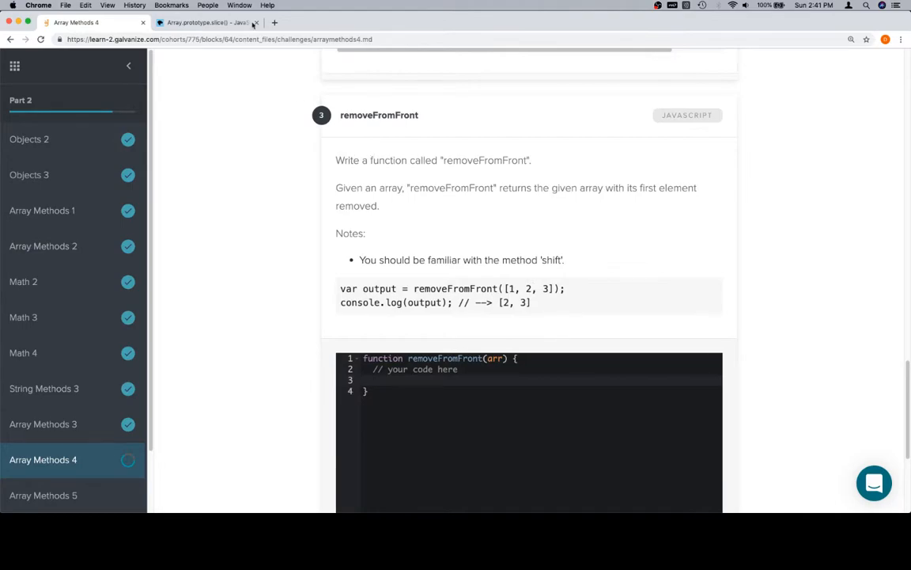
Search MDN for shift and read the Array.prototype.shift() reference page.
click(204, 24)
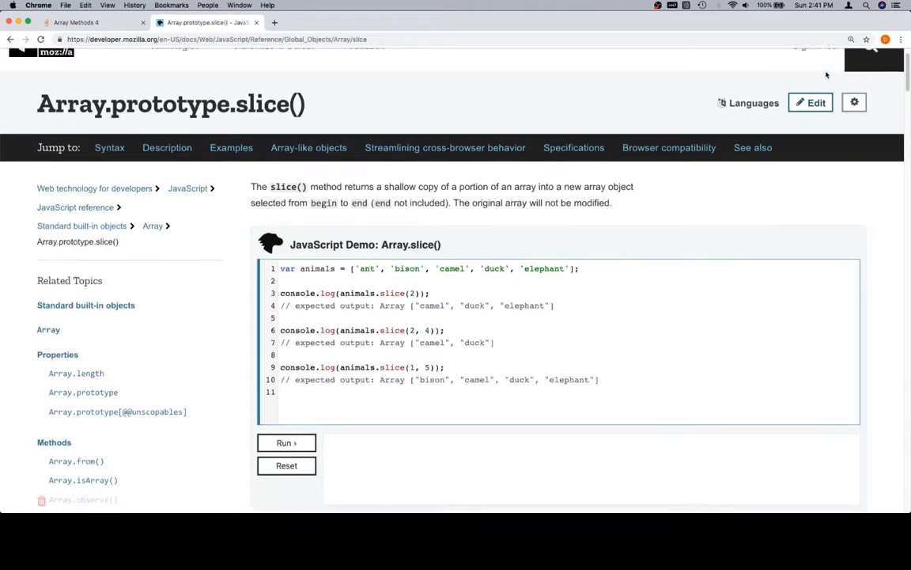
text(sfh)
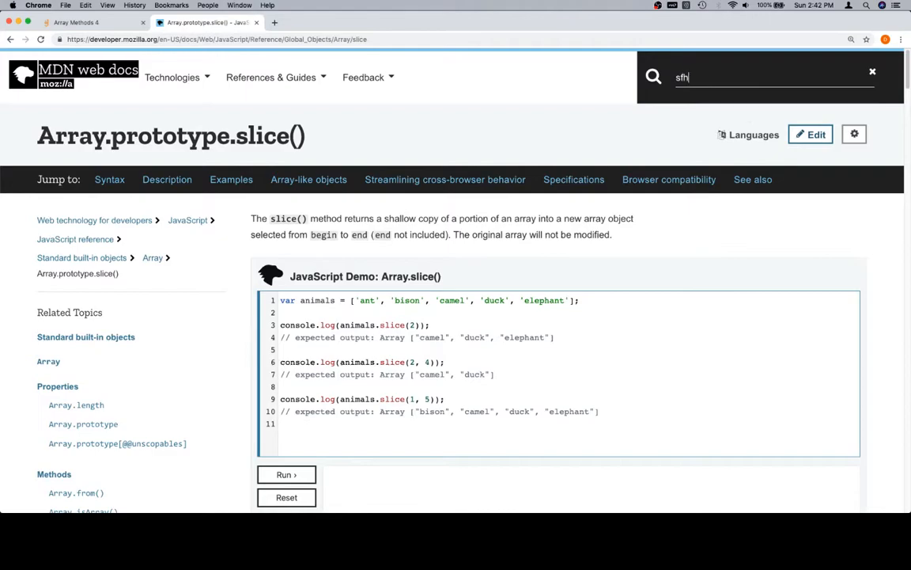
text(shift)
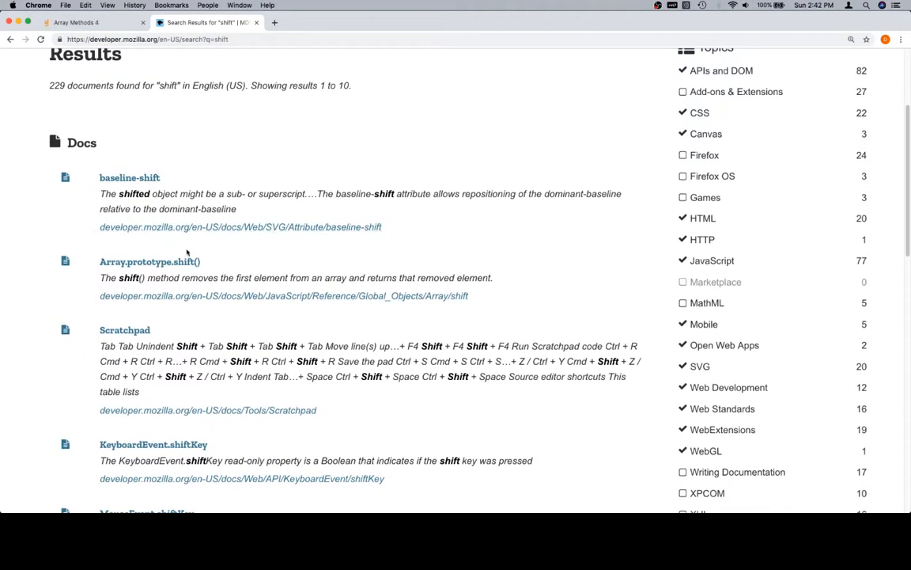
click(149, 261)
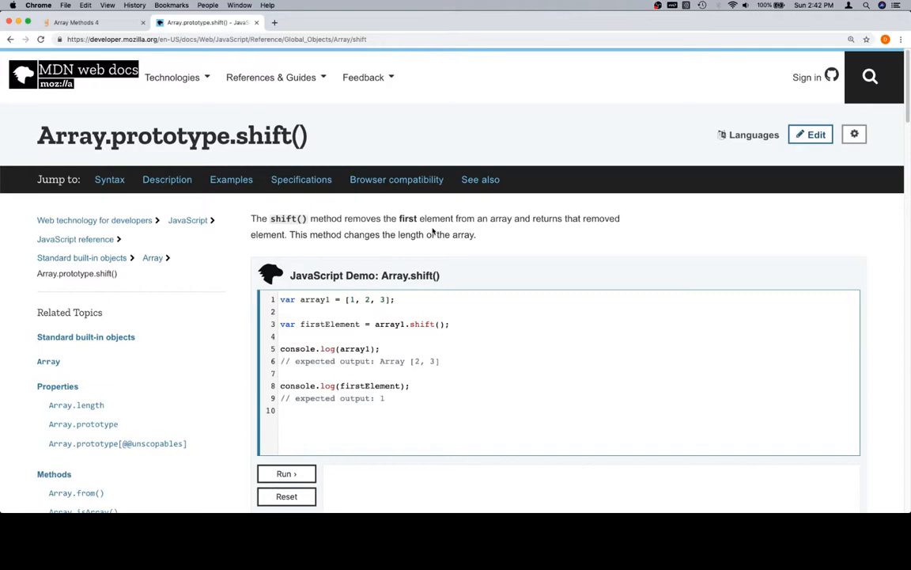
scroll(down, 3)
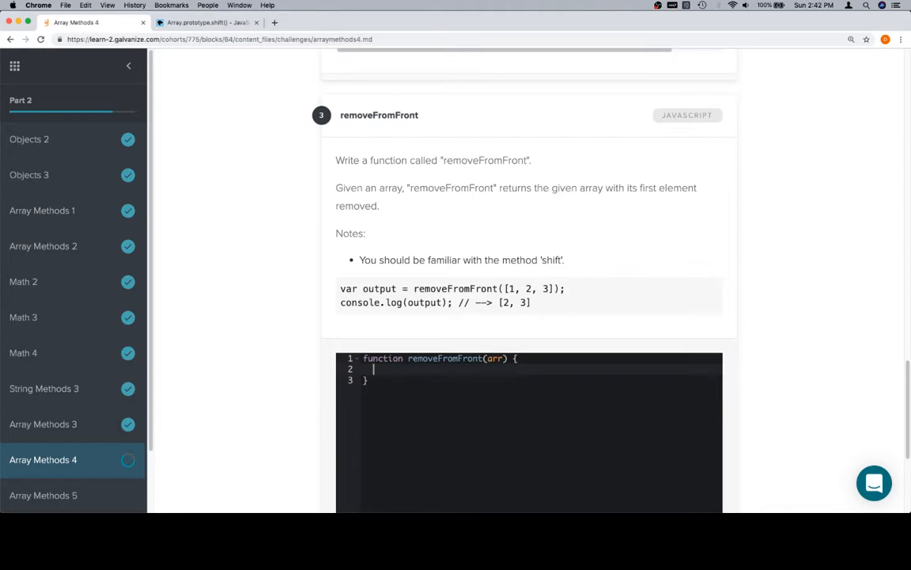
Begin calling shift on arr in the removeFromFront body.
text(arr)
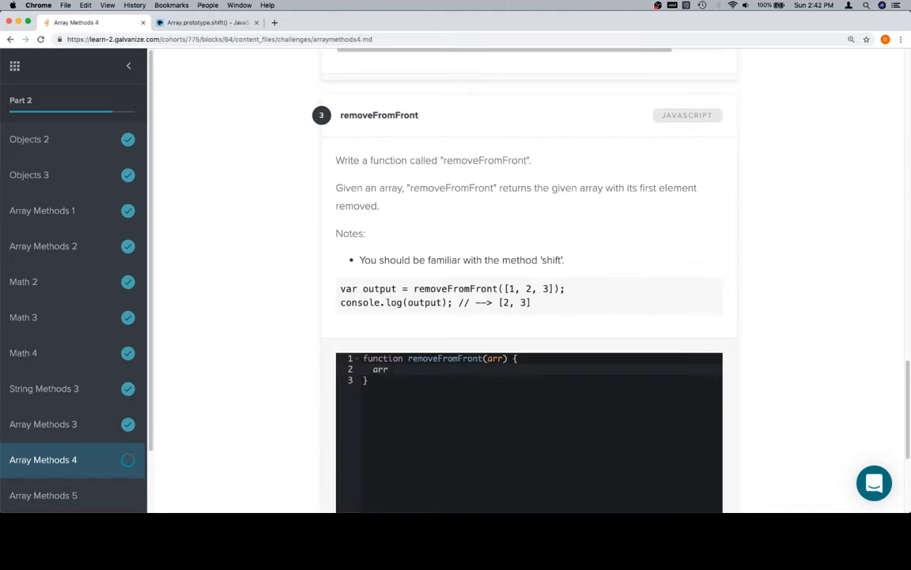
text(.sifht)
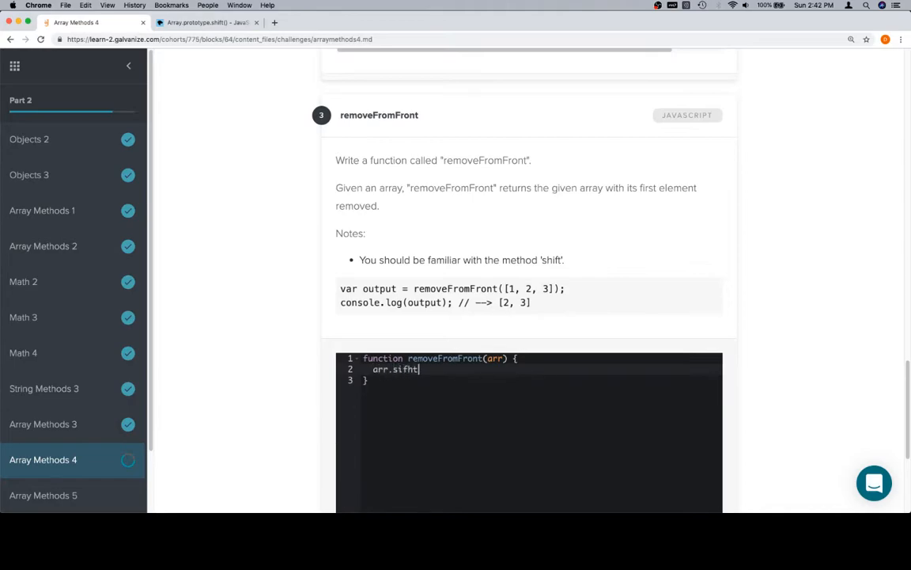